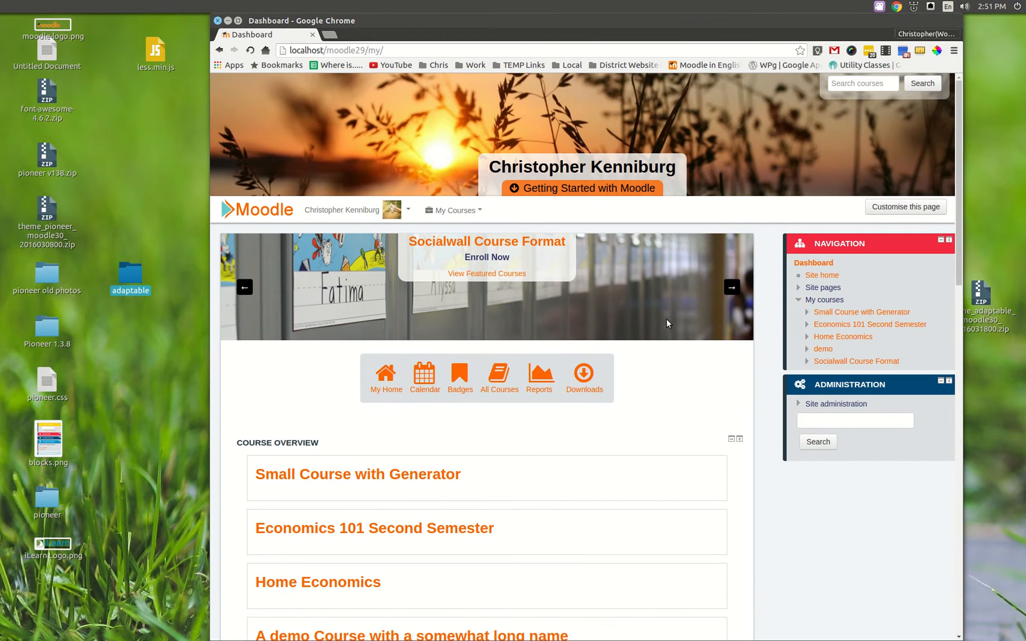
pyautogui.moveTo(662, 384)
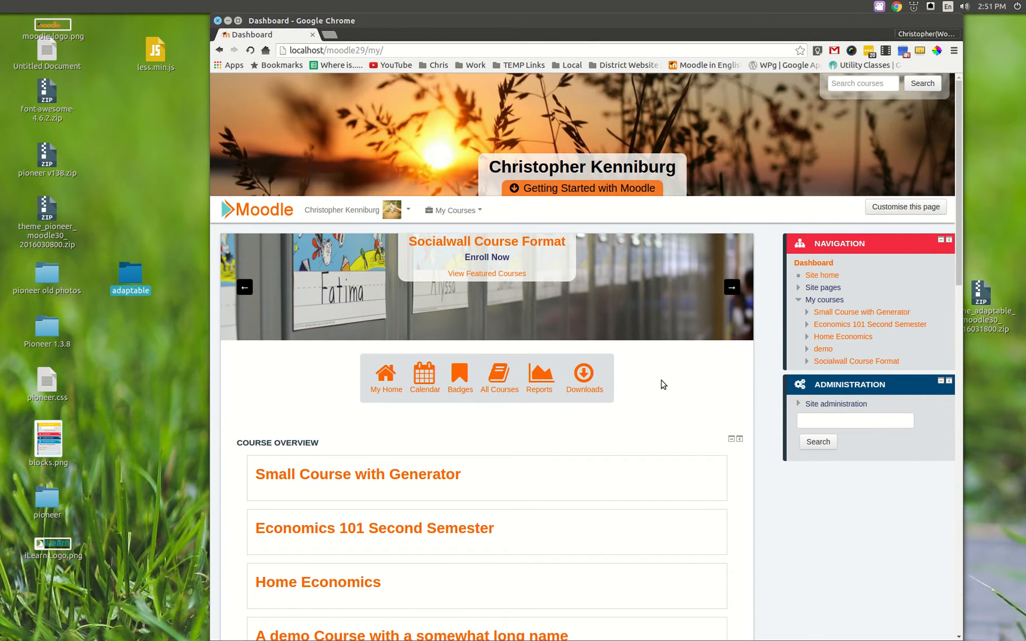
pyautogui.moveTo(711, 388)
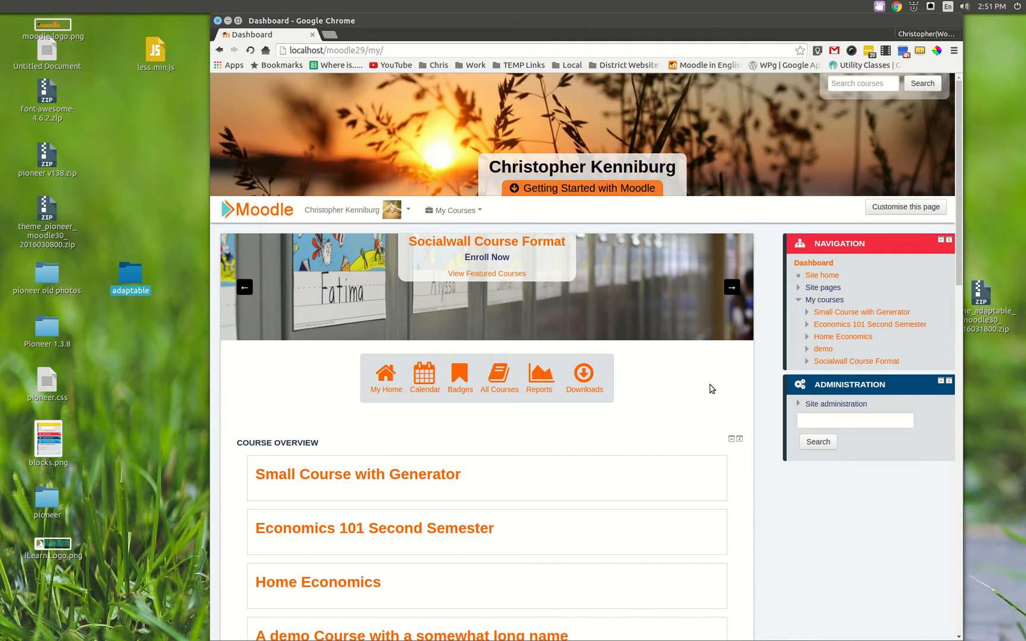
# Scroll to the Featured Courses carousels and show the second page of featured courses.
pyautogui.scroll(-3)
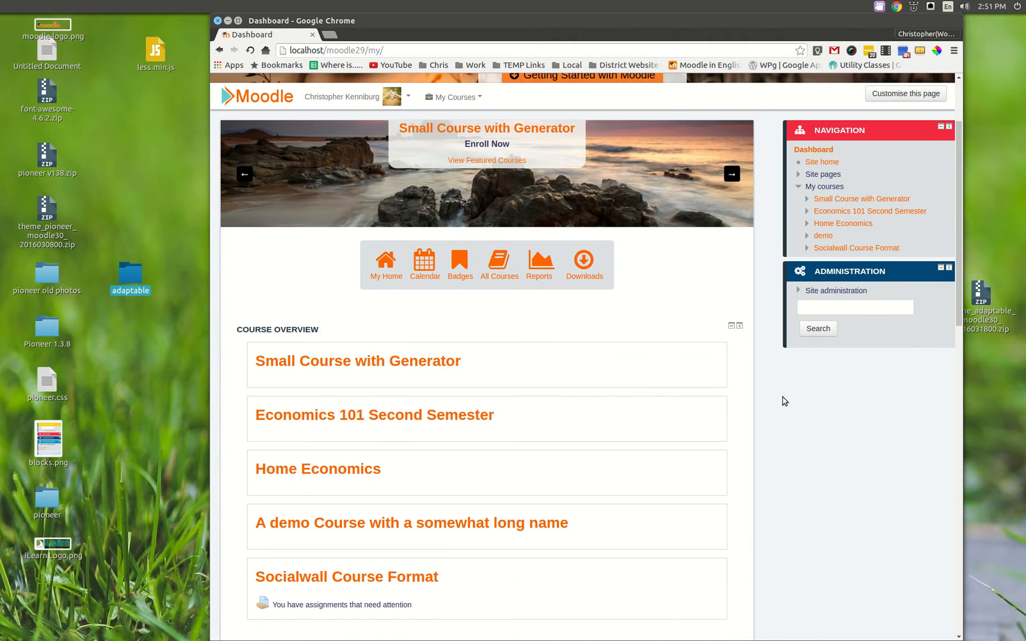
pyautogui.scroll(-3)
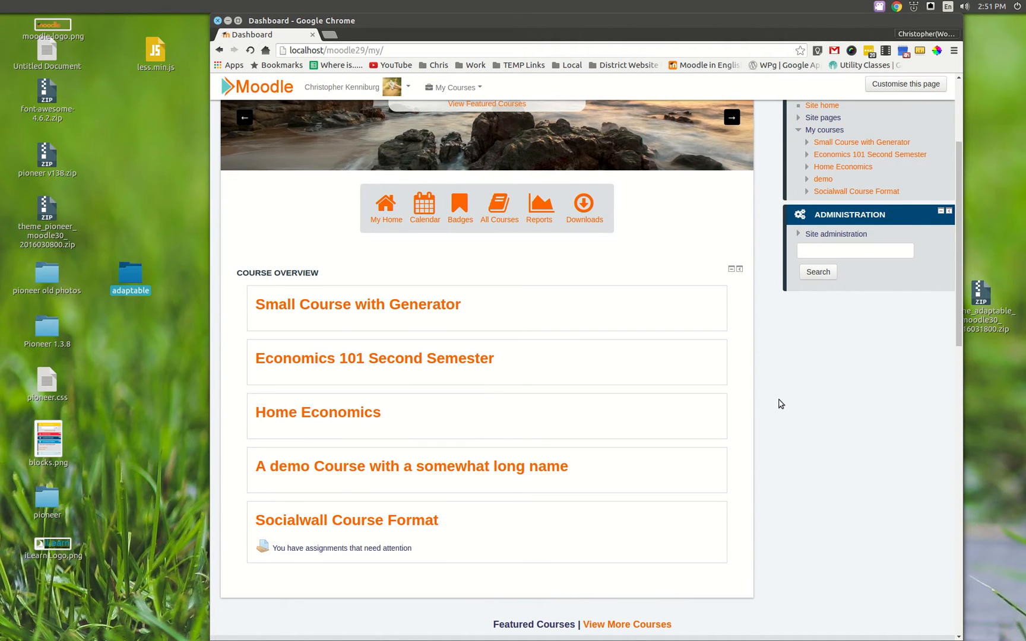
pyautogui.scroll(-3)
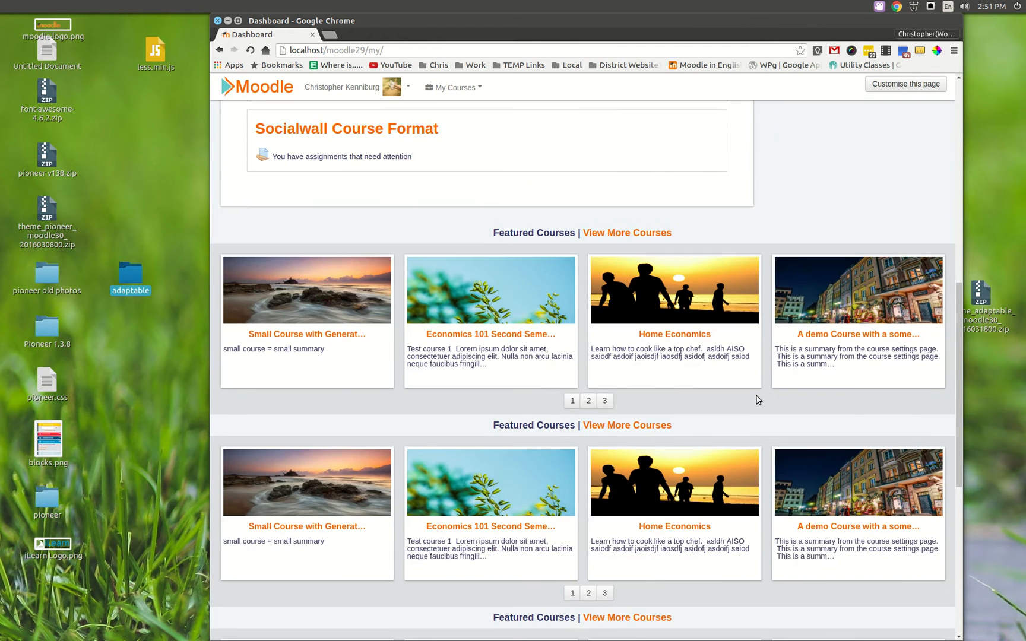
pyautogui.scroll(-3)
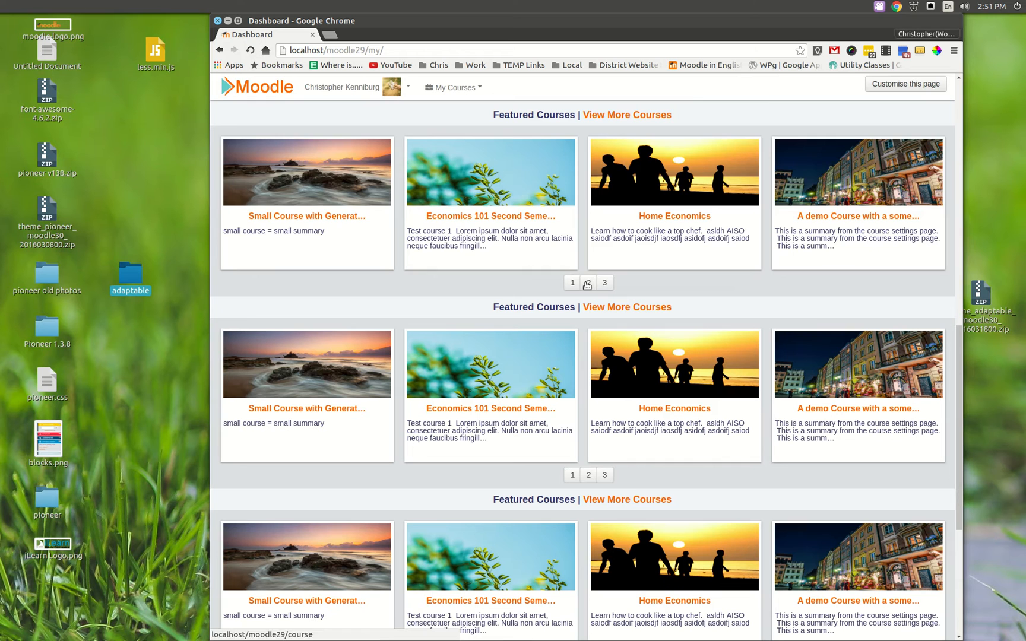
pyautogui.click(587, 283)
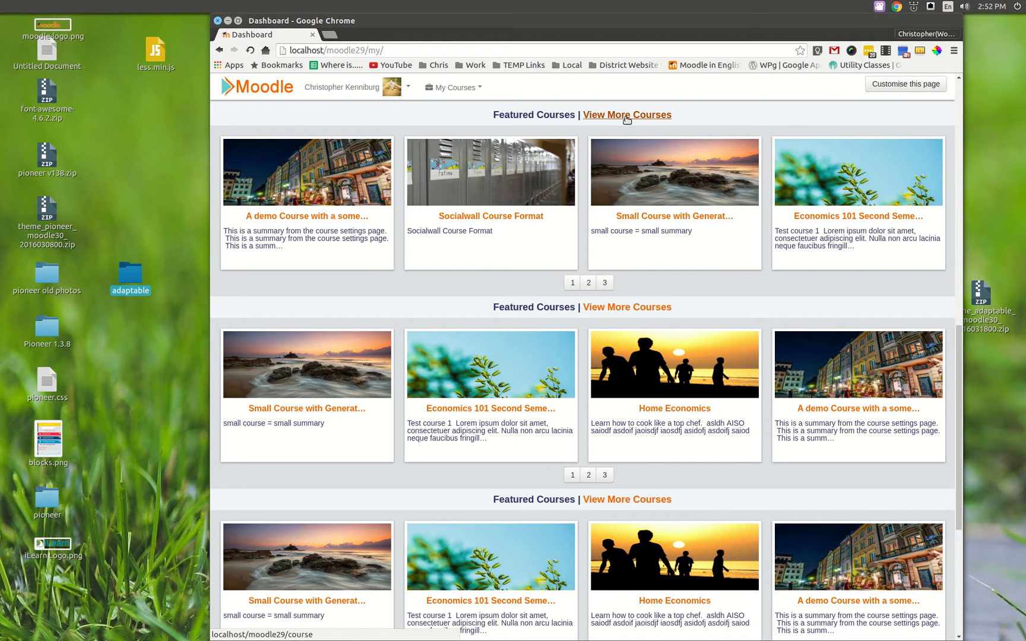
# Visit the full All courses list, then return to the dashboard carousels.
pyautogui.click(625, 114)
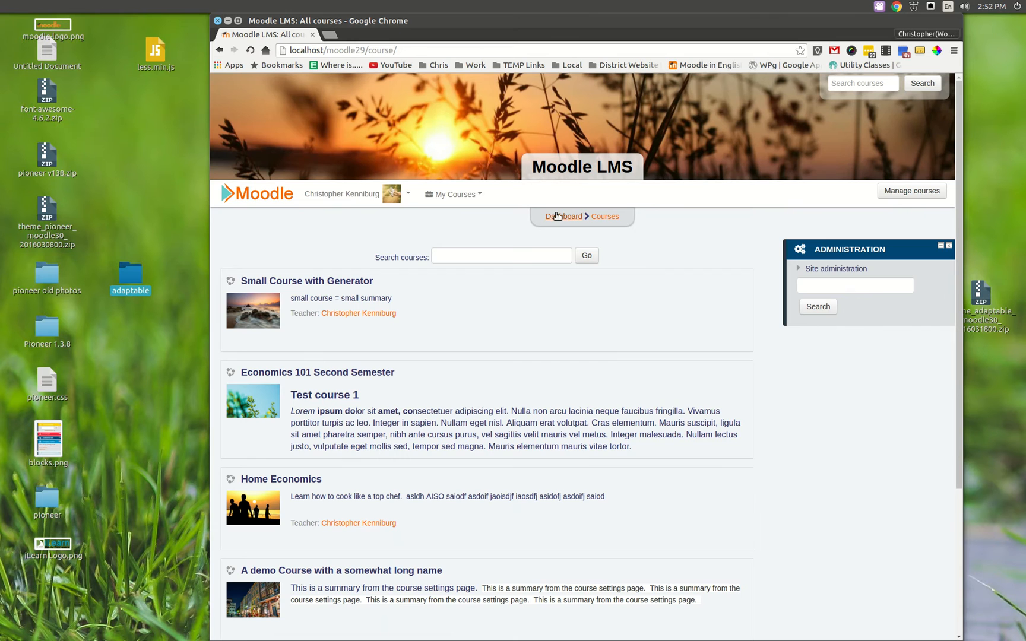
pyautogui.click(561, 216)
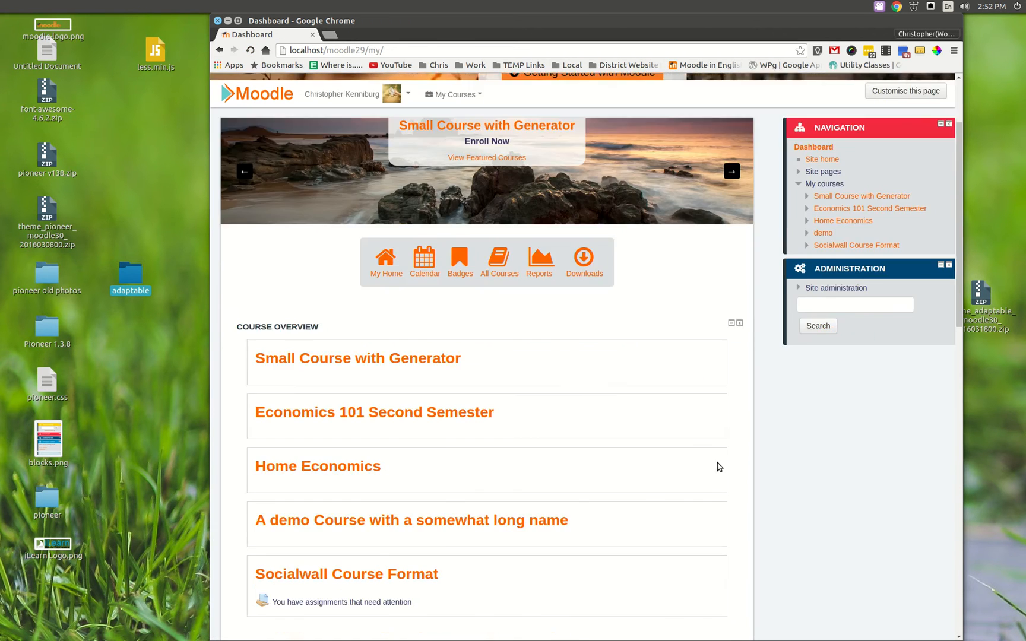
pyautogui.scroll(-3)
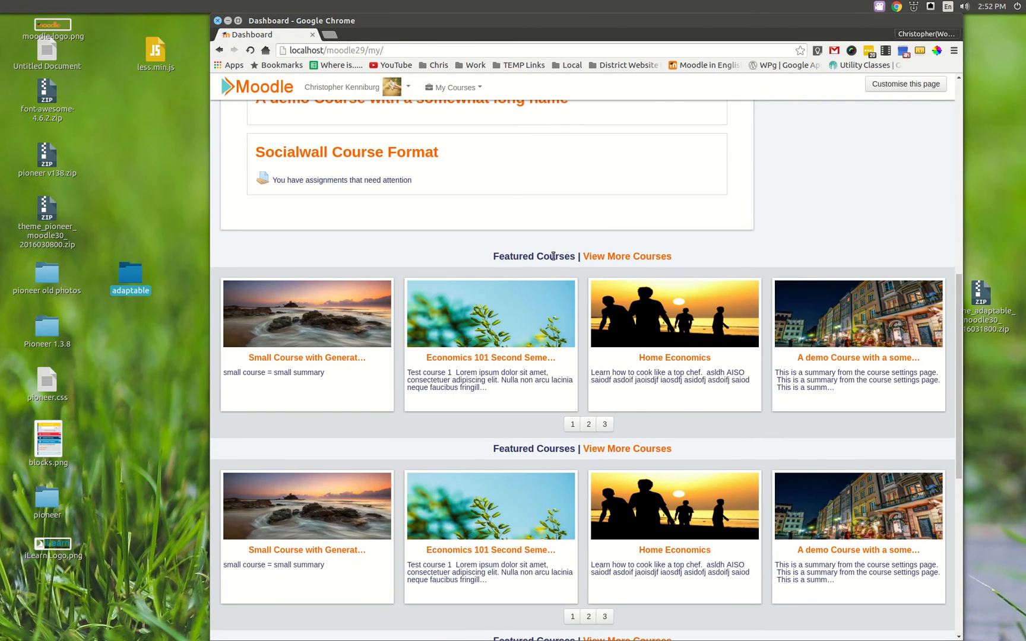
pyautogui.moveTo(492, 260)
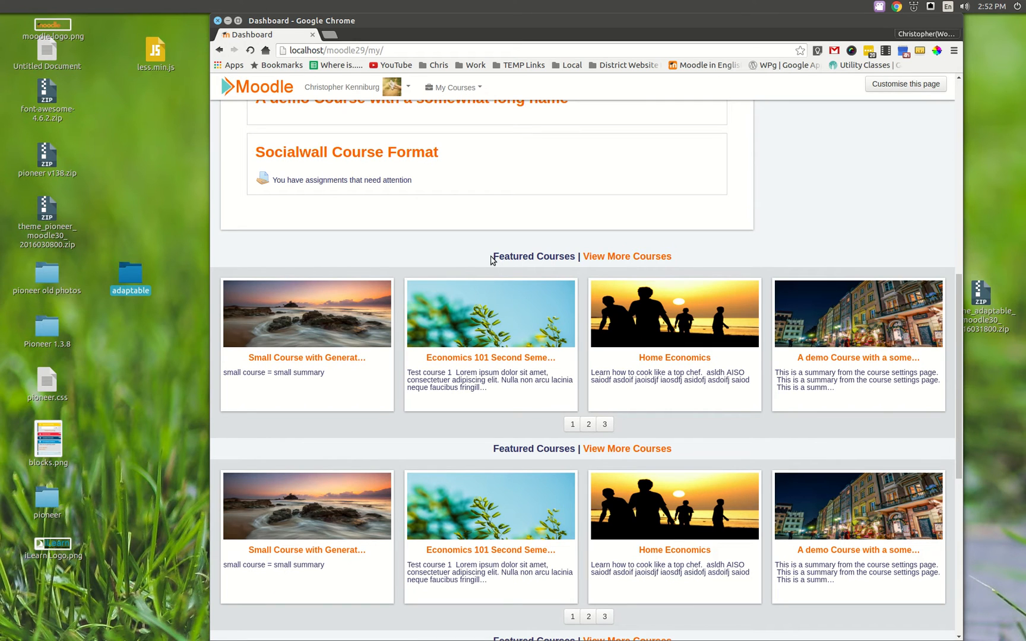
pyautogui.moveTo(427, 314)
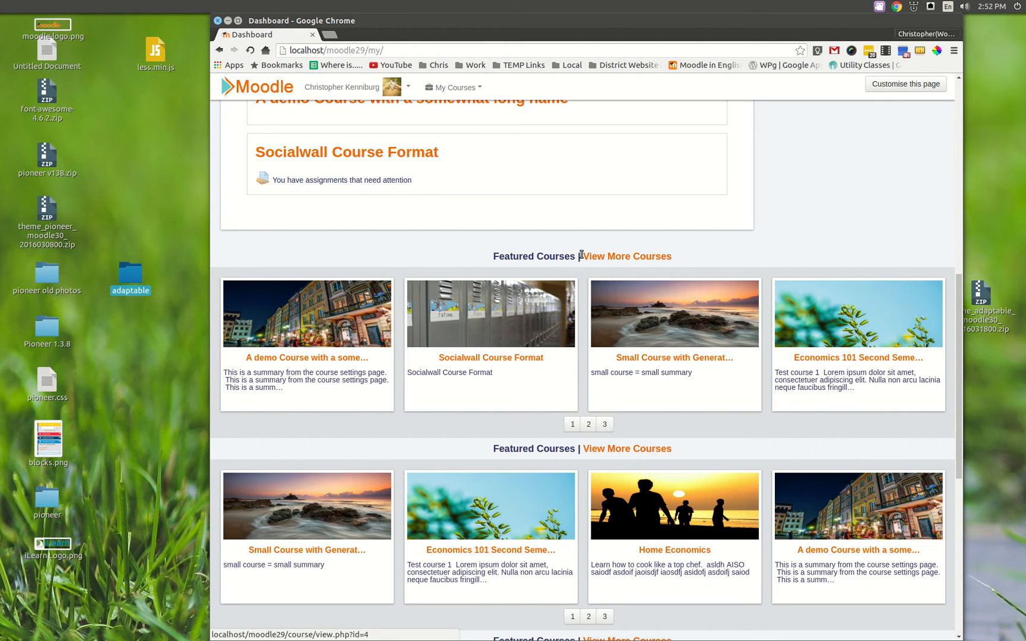
pyautogui.moveTo(682, 268)
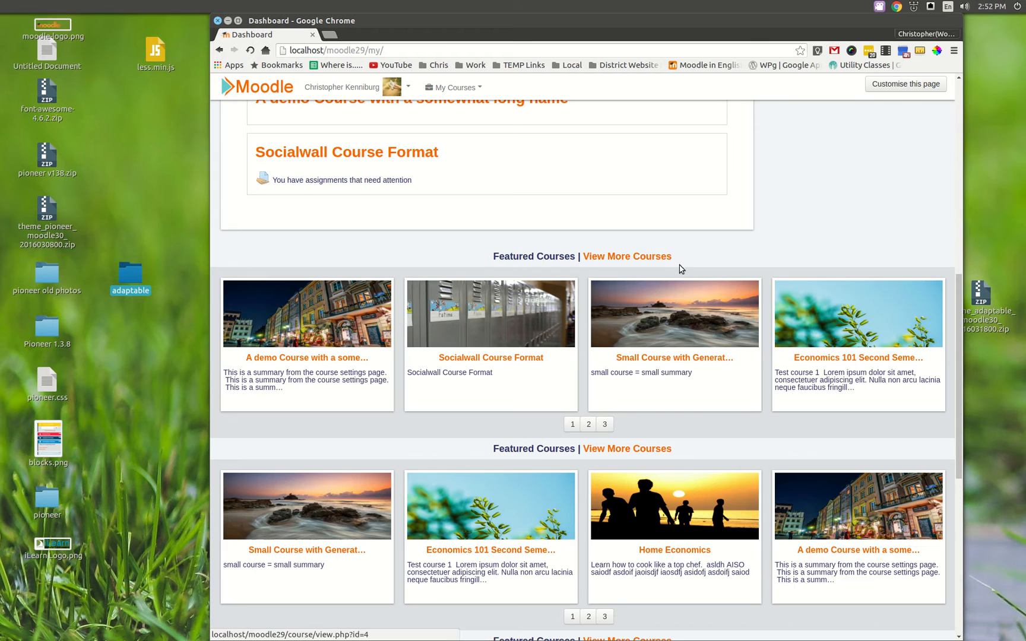
pyautogui.moveTo(625, 255)
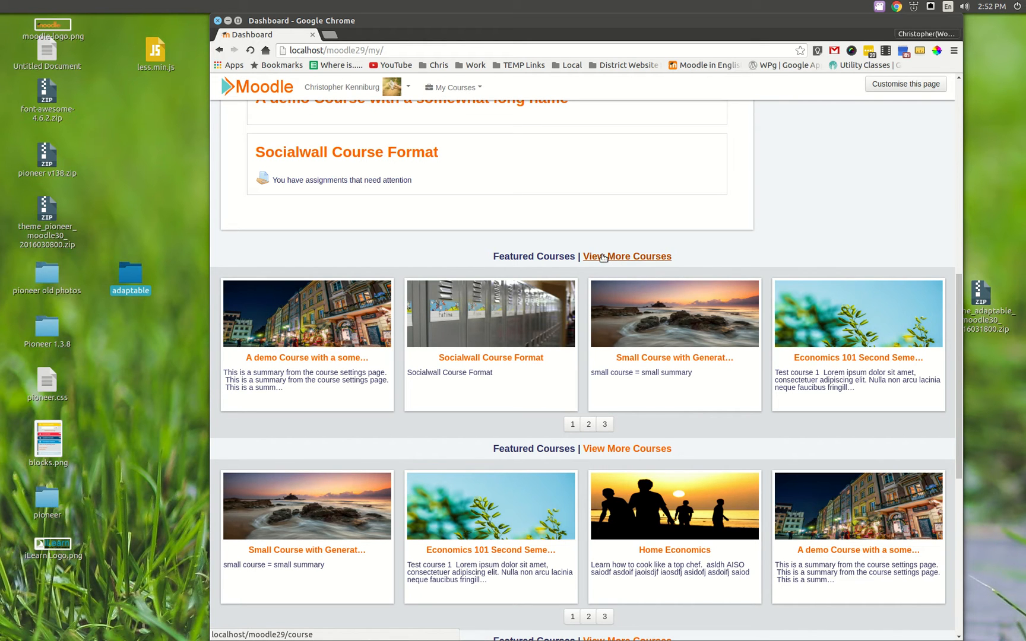
pyautogui.moveTo(598, 264)
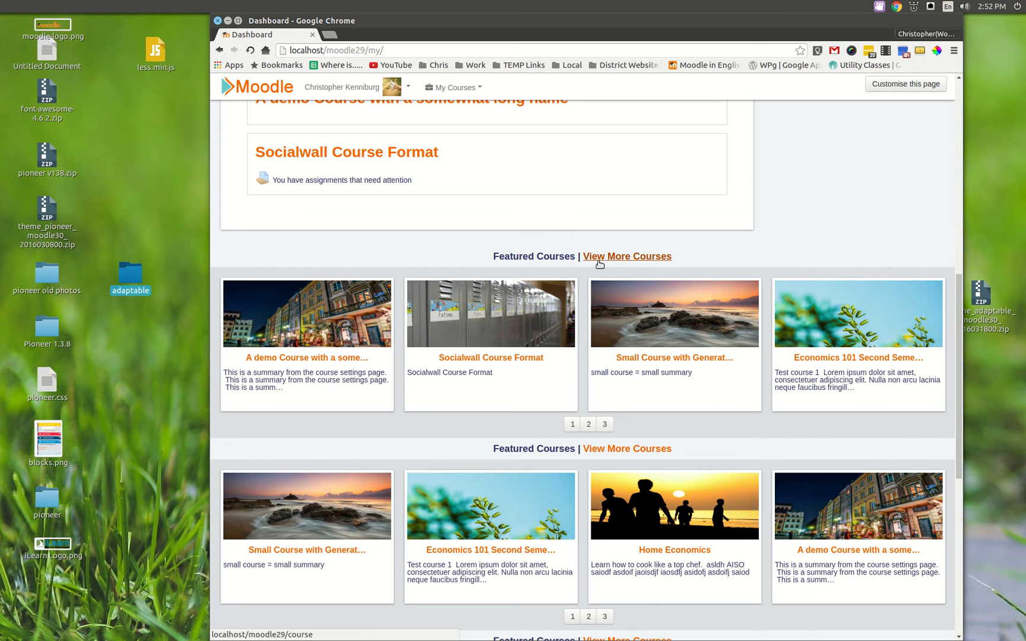
pyautogui.scroll(-3)
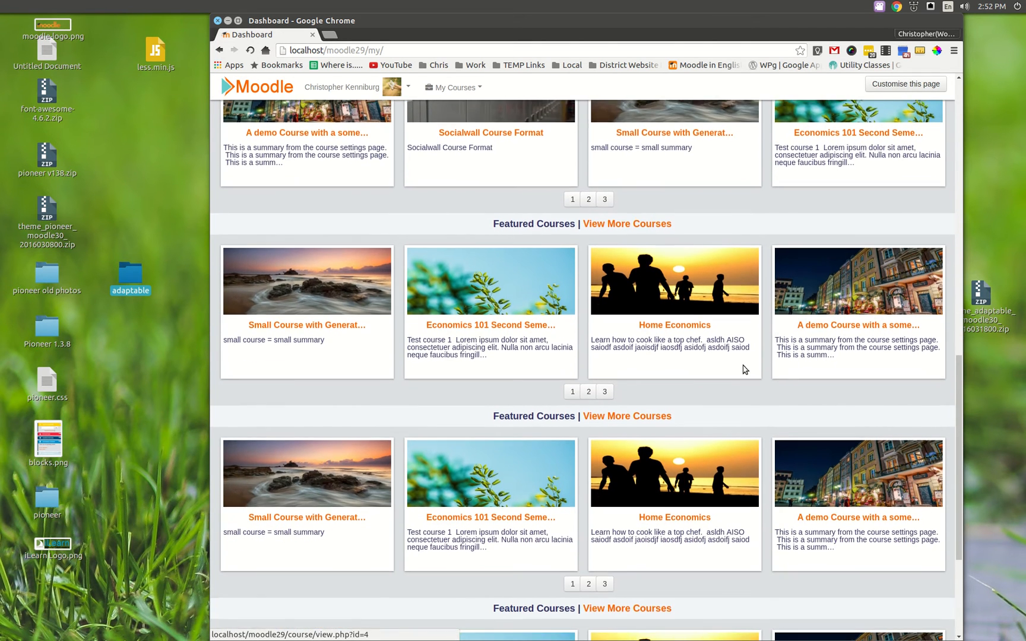
pyautogui.scroll(-3)
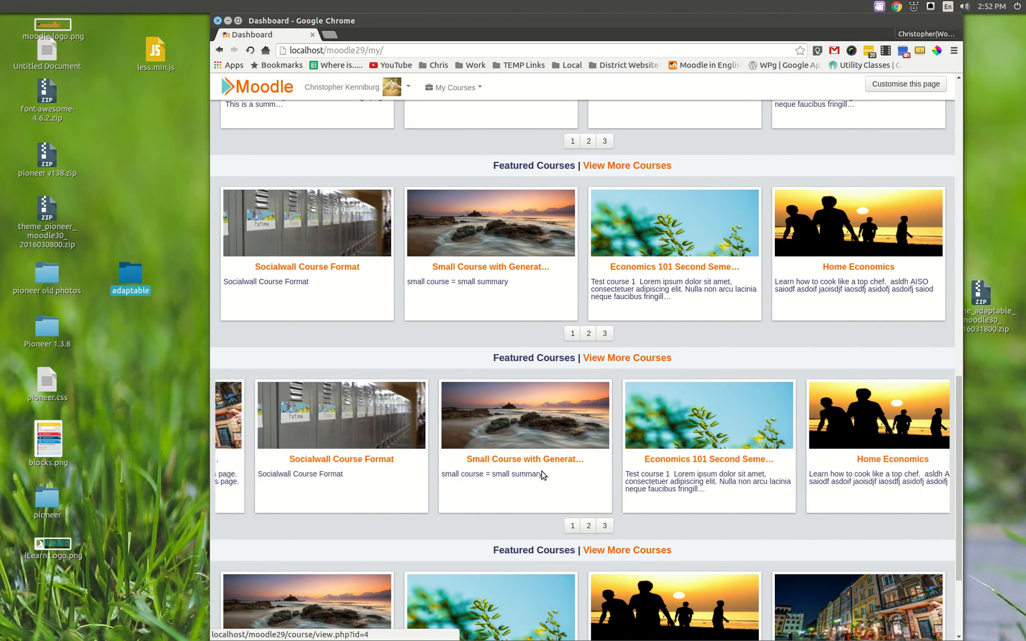
pyautogui.scroll(-3)
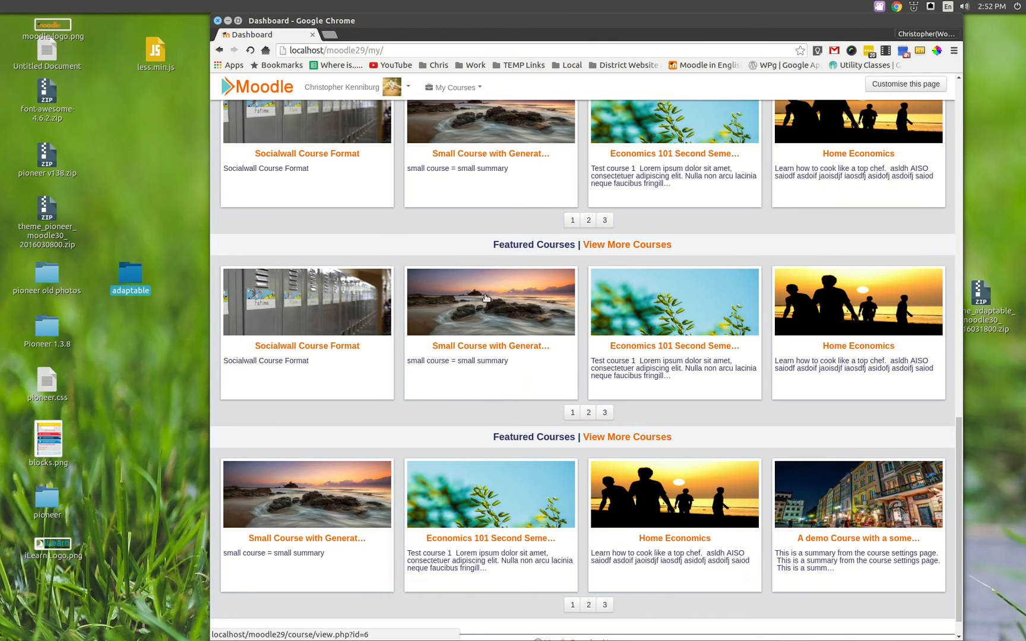
pyautogui.moveTo(644, 330)
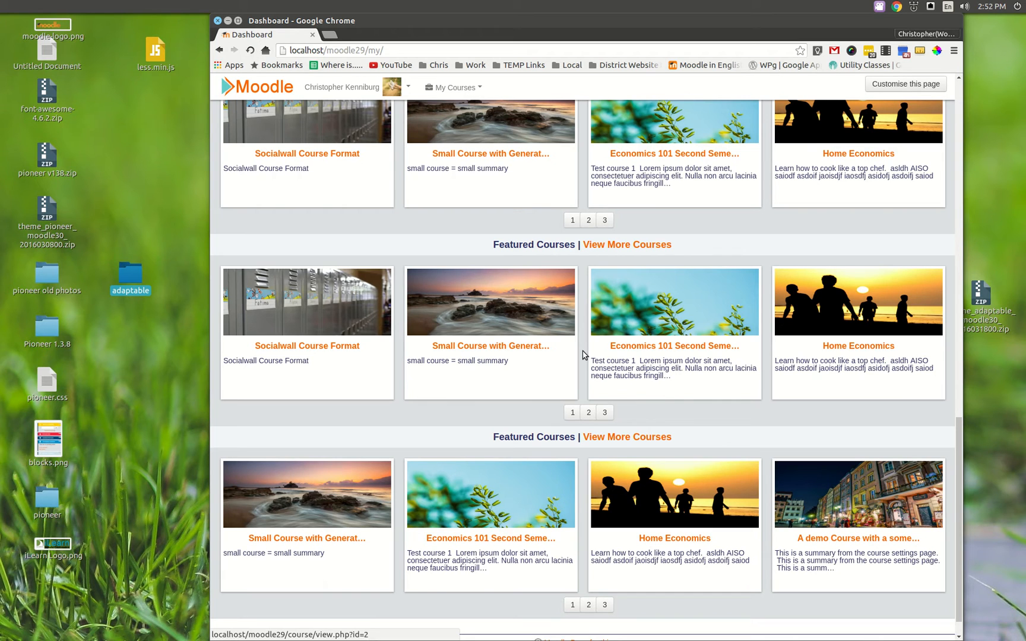
pyautogui.moveTo(593, 348)
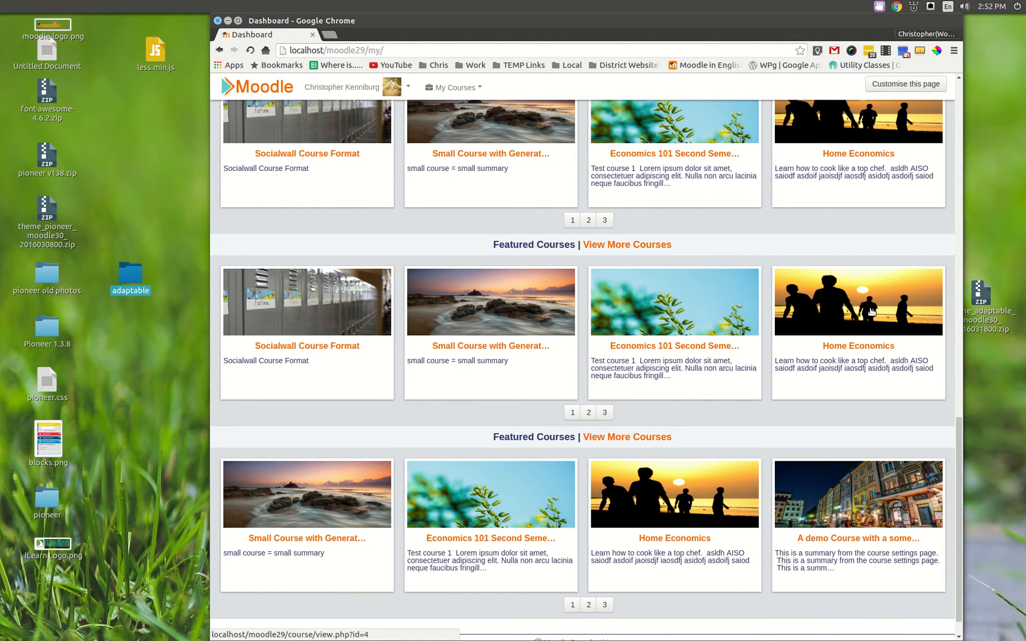
pyautogui.scroll(3)
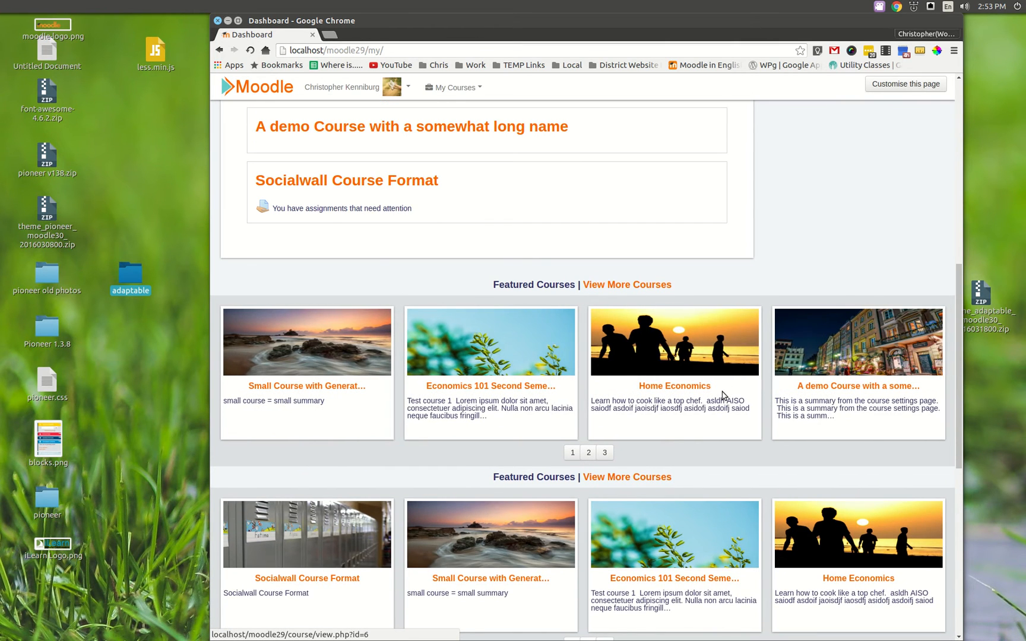
# Step the top slideshow through three featured courses and hide the course listing.
pyautogui.scroll(3)
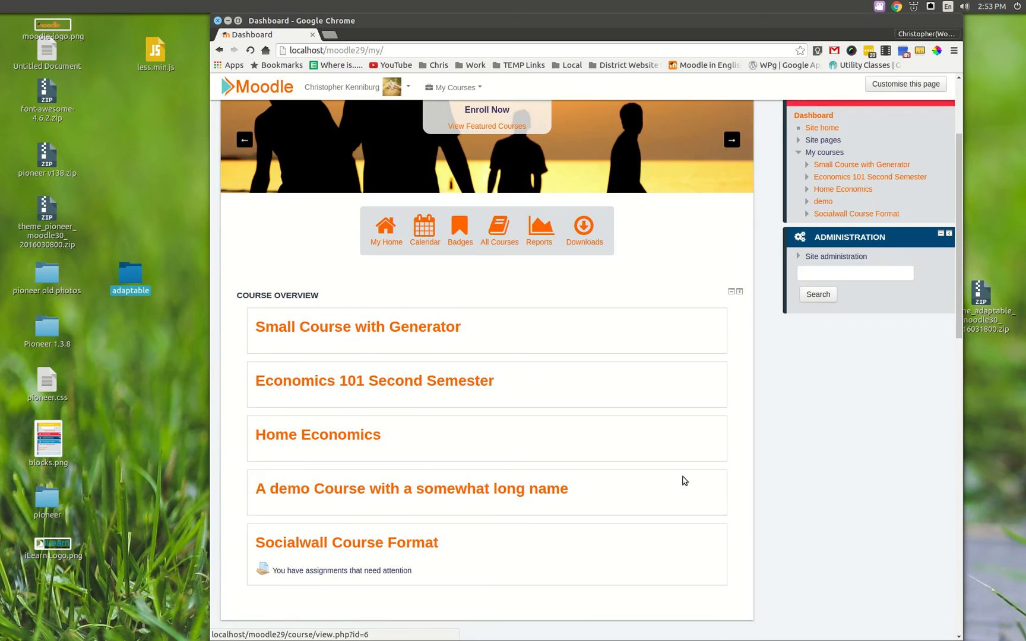
pyautogui.scroll(3)
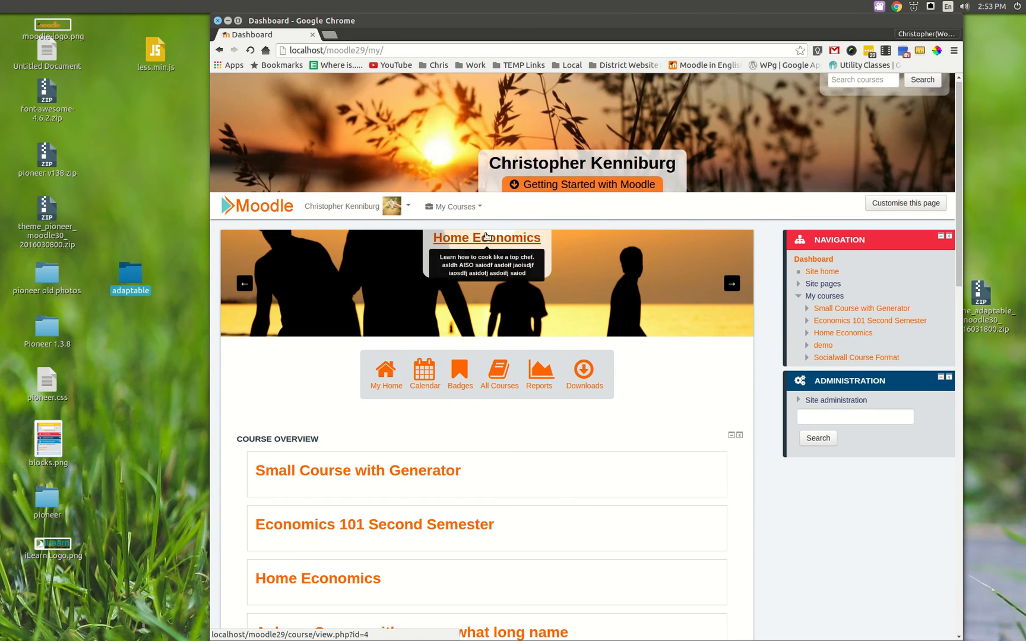
pyautogui.click(730, 284)
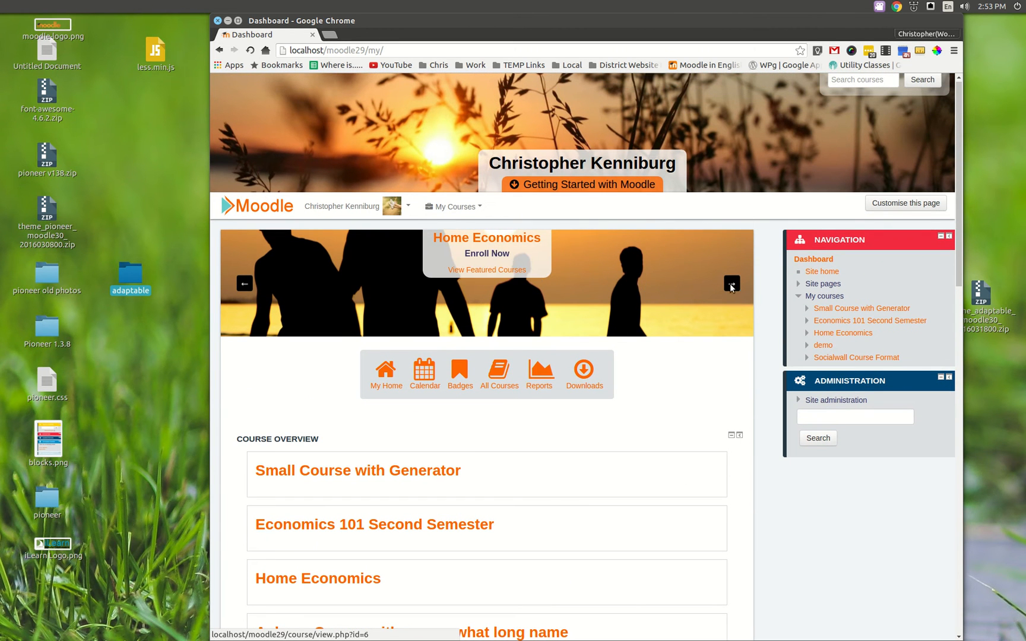
pyautogui.click(730, 284)
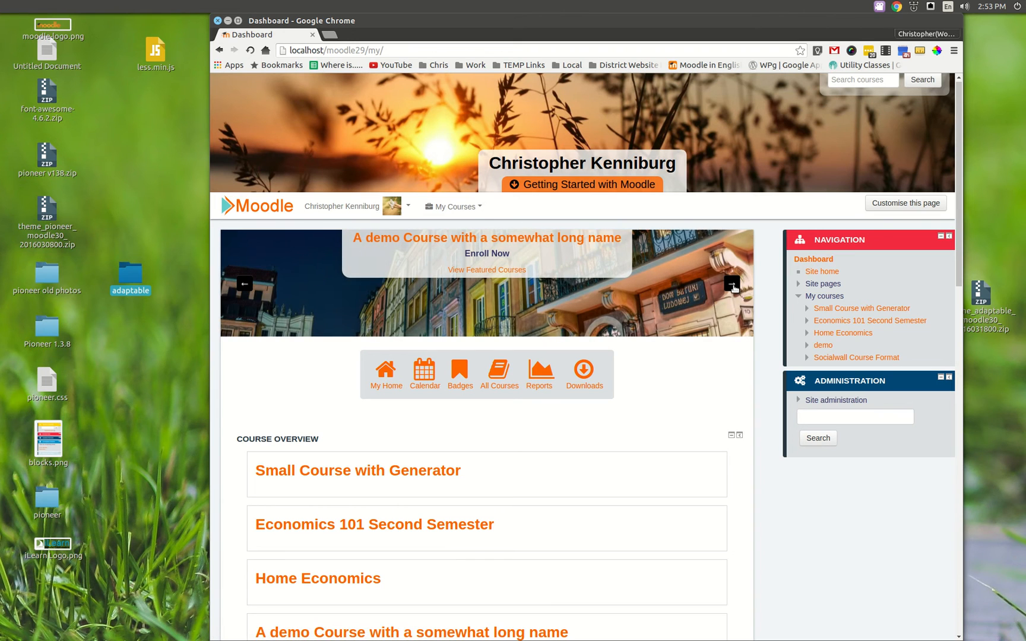
pyautogui.click(733, 284)
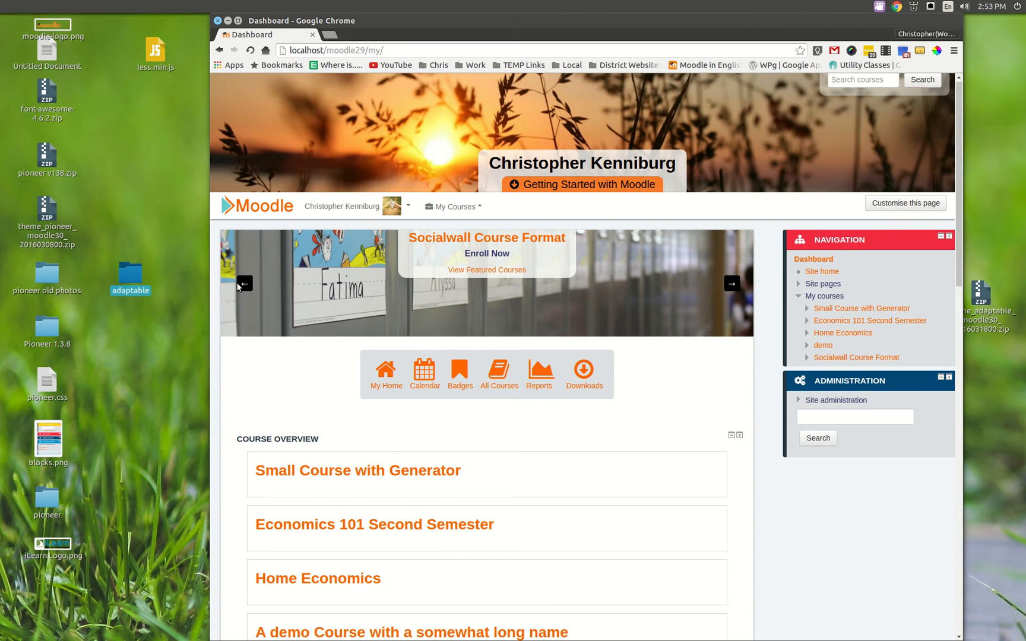
pyautogui.moveTo(487, 269)
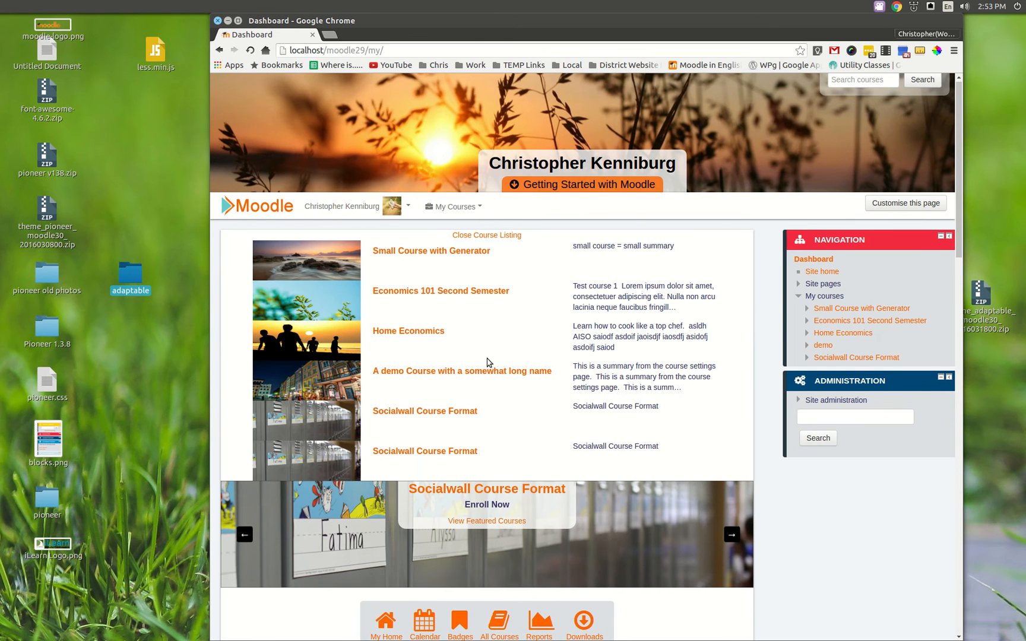
pyautogui.moveTo(501, 240)
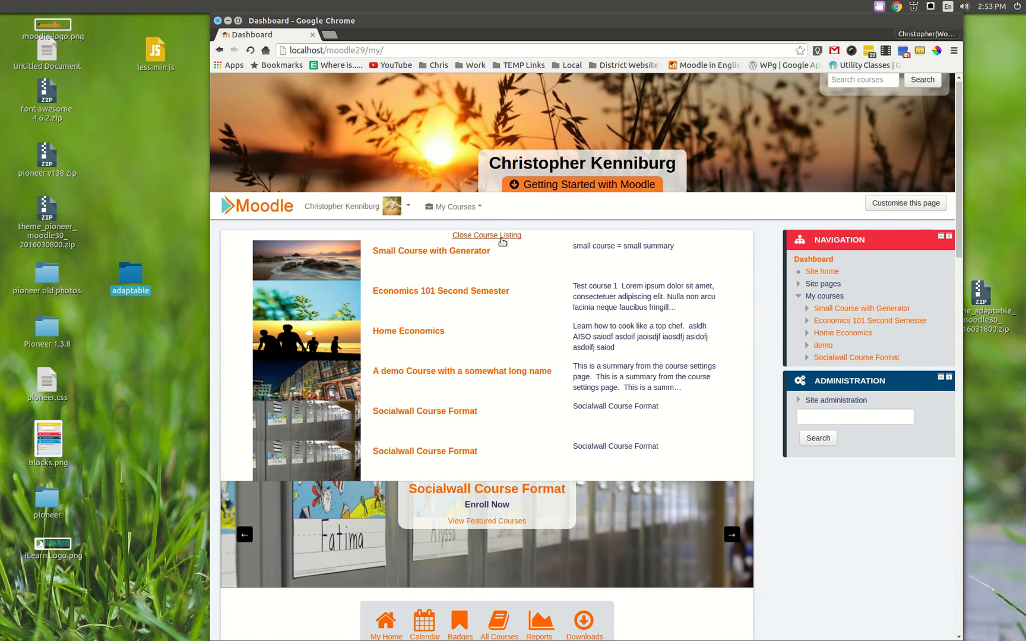
pyautogui.click(486, 235)
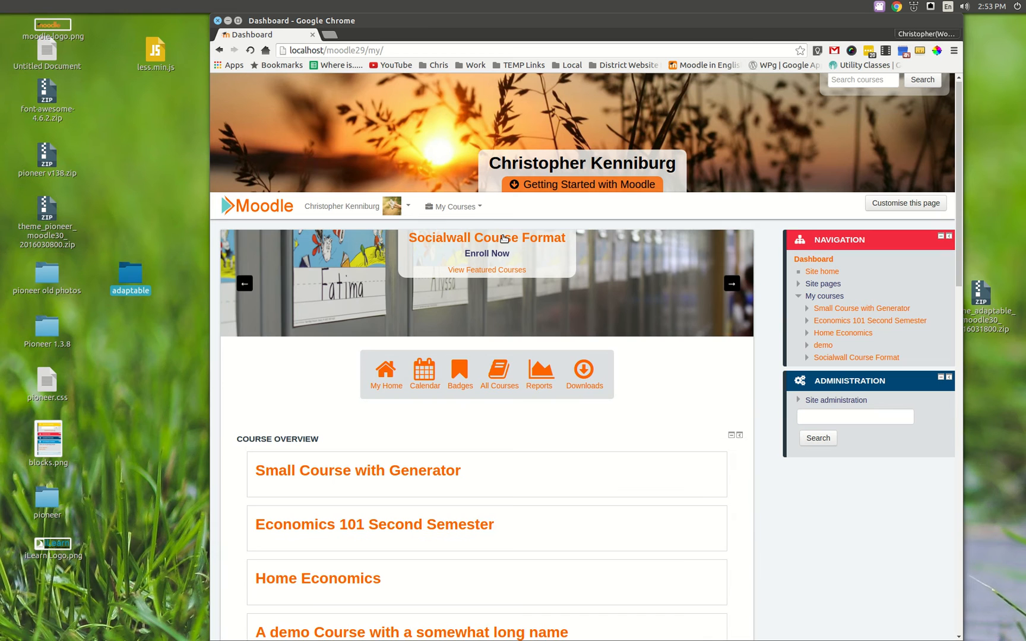
pyautogui.moveTo(737, 288)
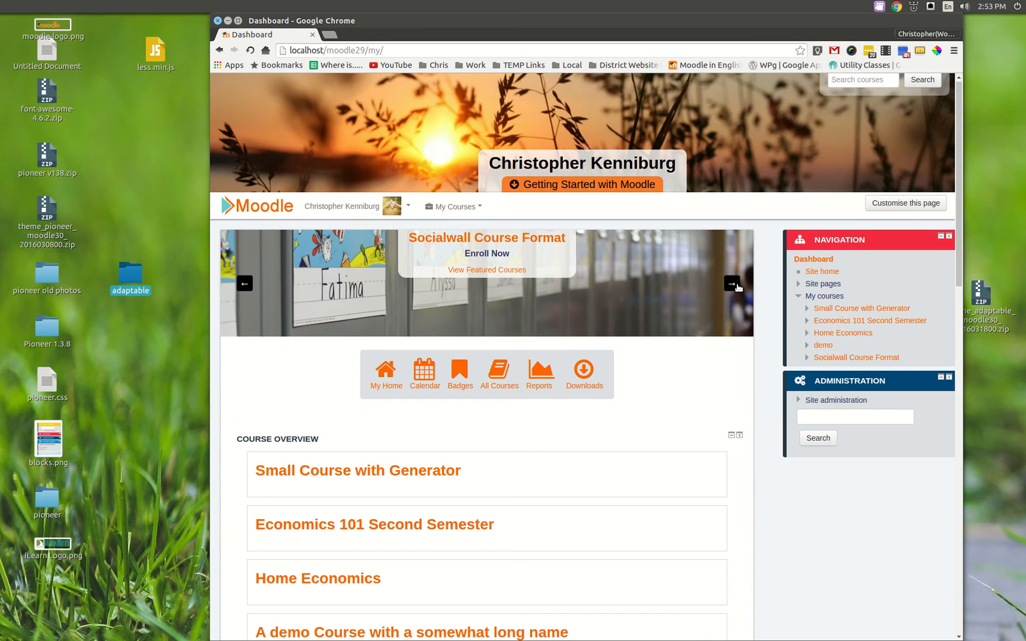
# Advance the slideshow to Economics 101 Second Semester and expand the course listing with thumbnails and summaries.
pyautogui.click(730, 284)
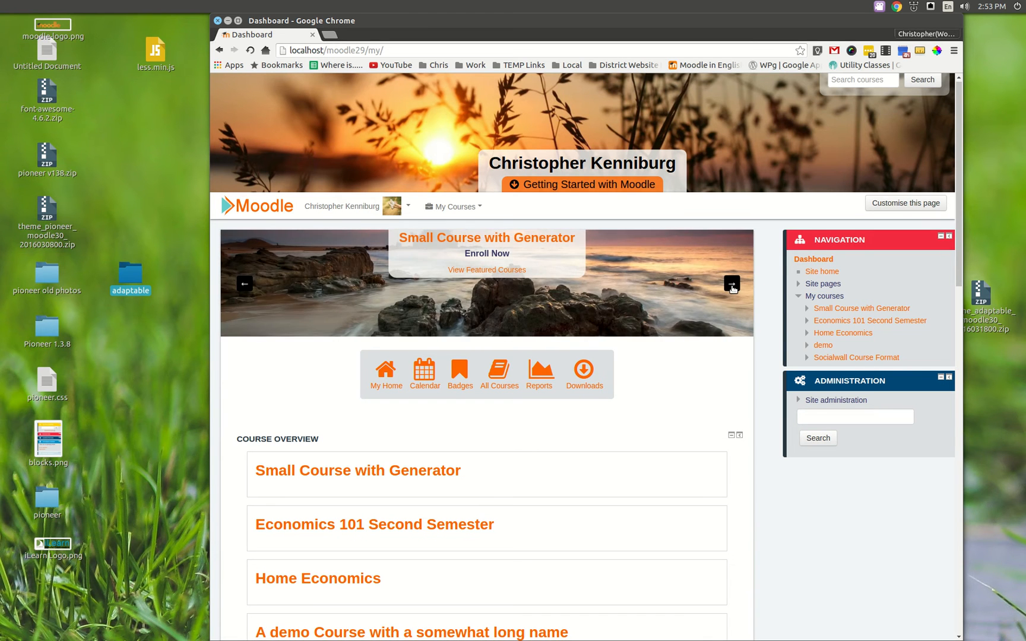
pyautogui.click(732, 283)
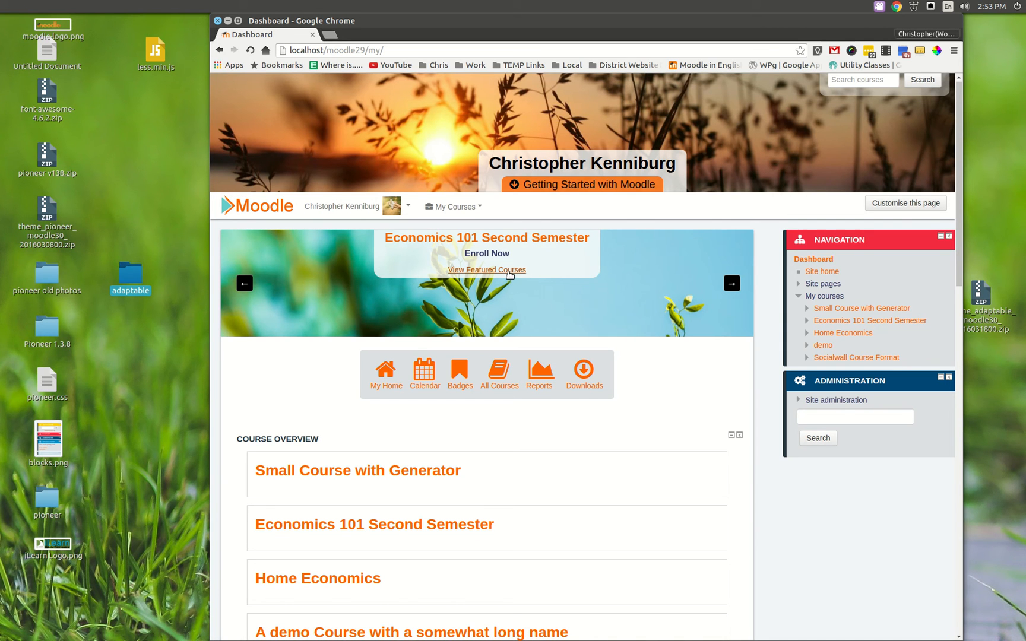
pyautogui.click(487, 270)
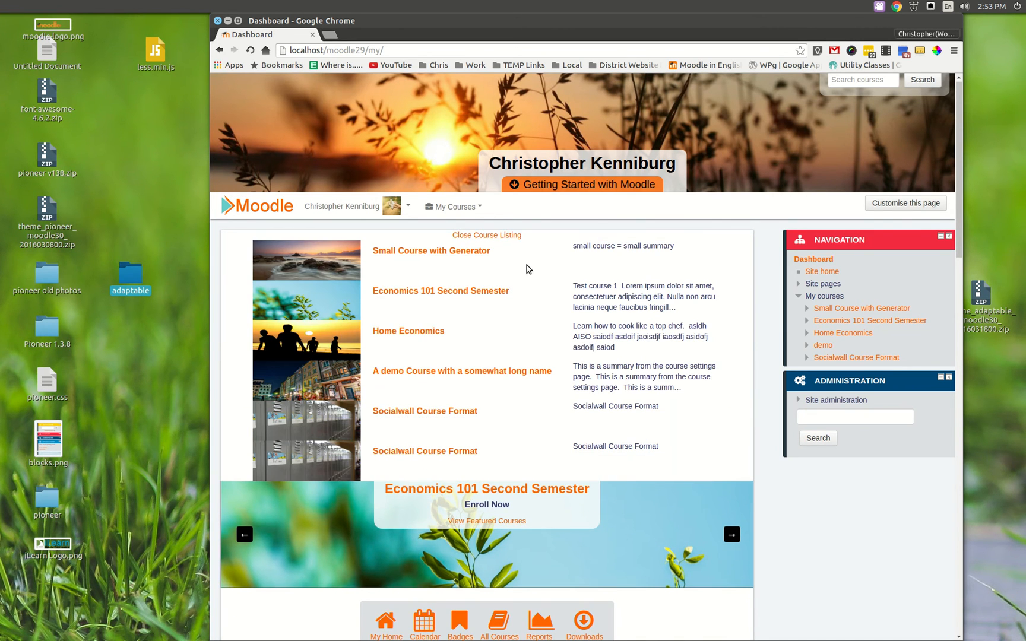
pyautogui.moveTo(620, 426)
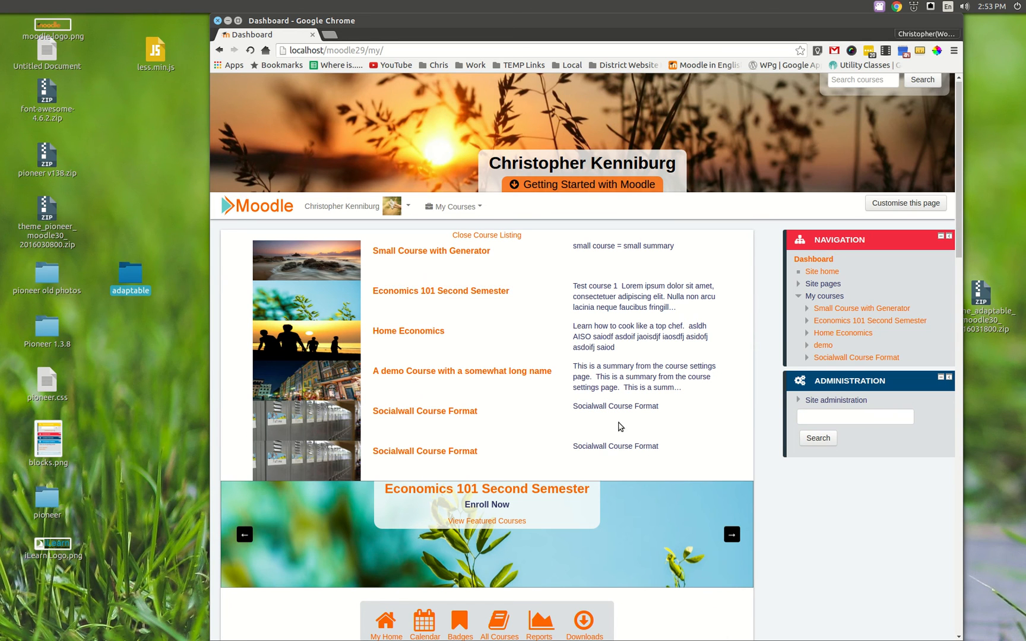
pyautogui.moveTo(514, 246)
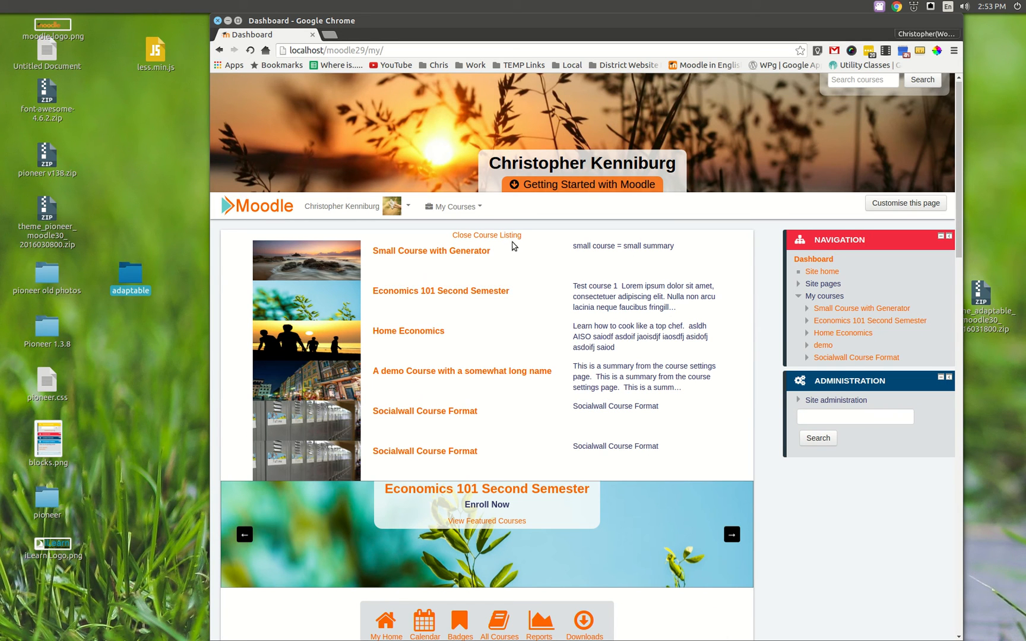
pyautogui.moveTo(485, 235)
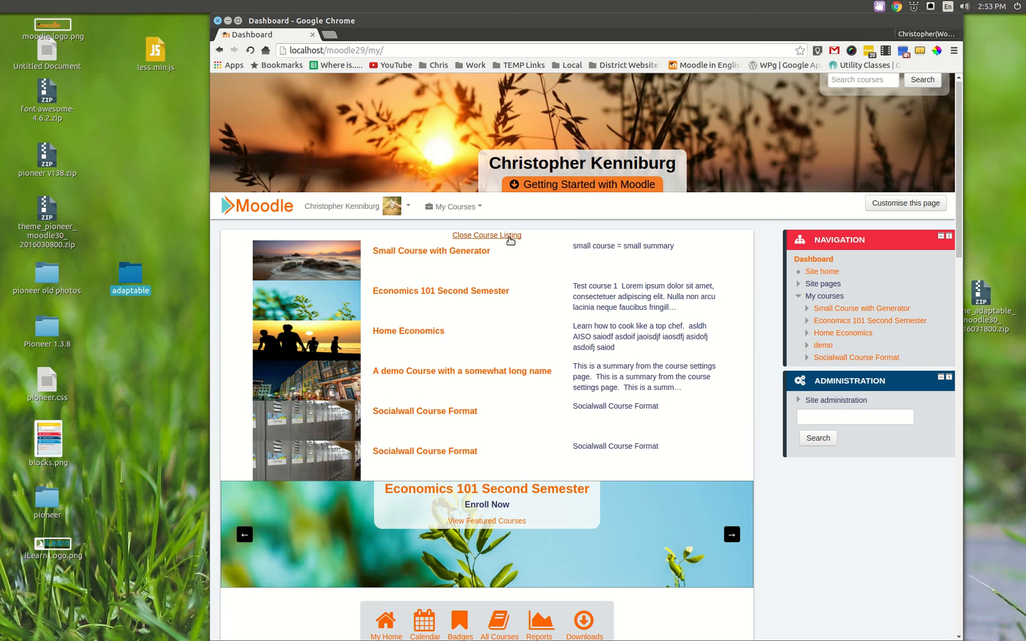
pyautogui.click(486, 235)
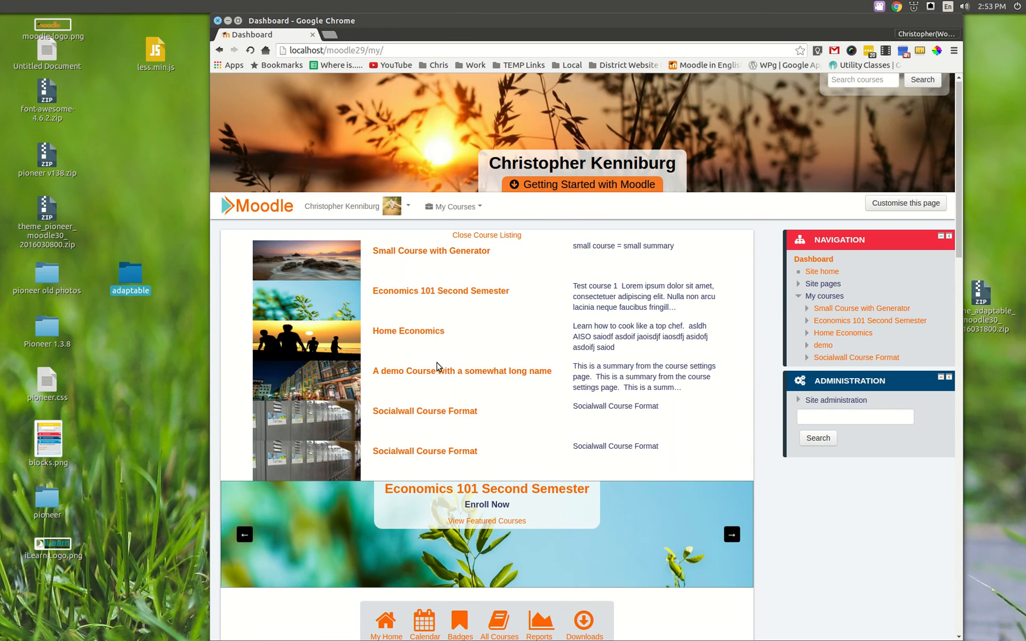
pyautogui.click(460, 370)
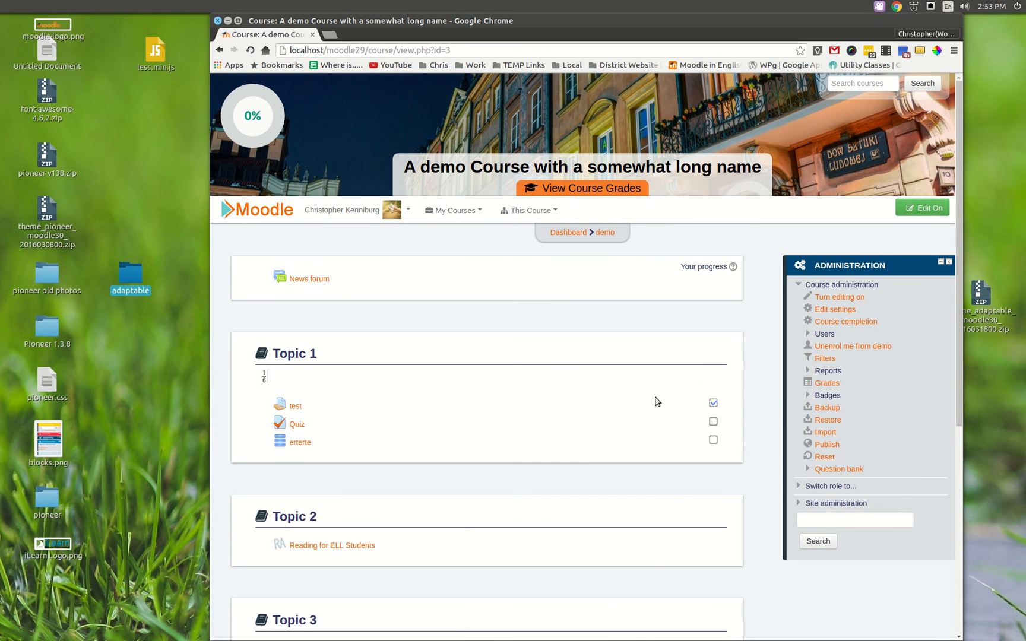
pyautogui.moveTo(440, 228)
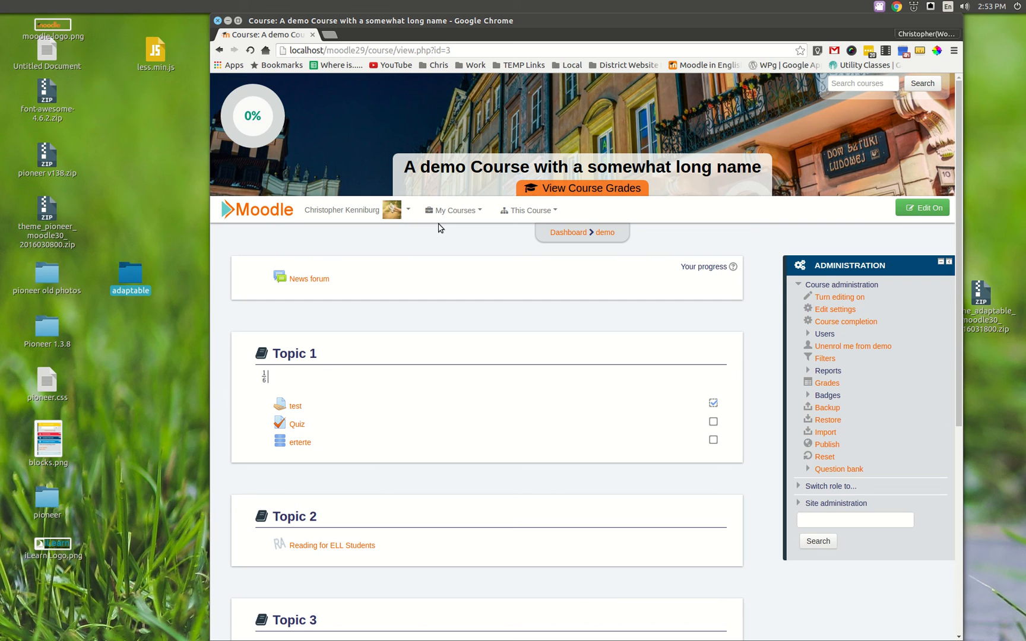
pyautogui.moveTo(451, 255)
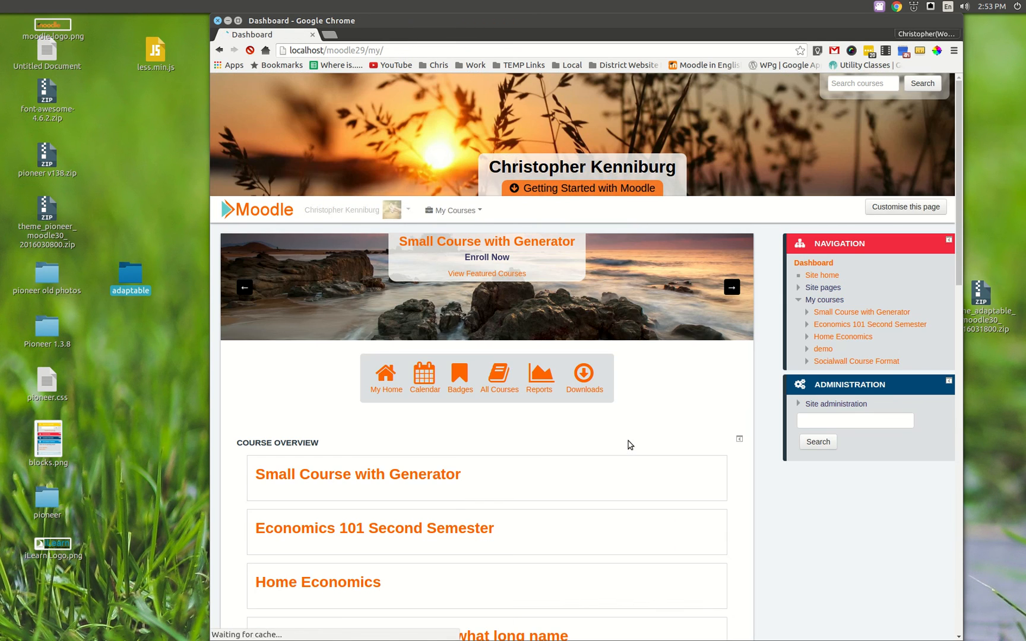
# Scroll past the course overview to the Featured Courses carousel rows.
pyautogui.scroll(-3)
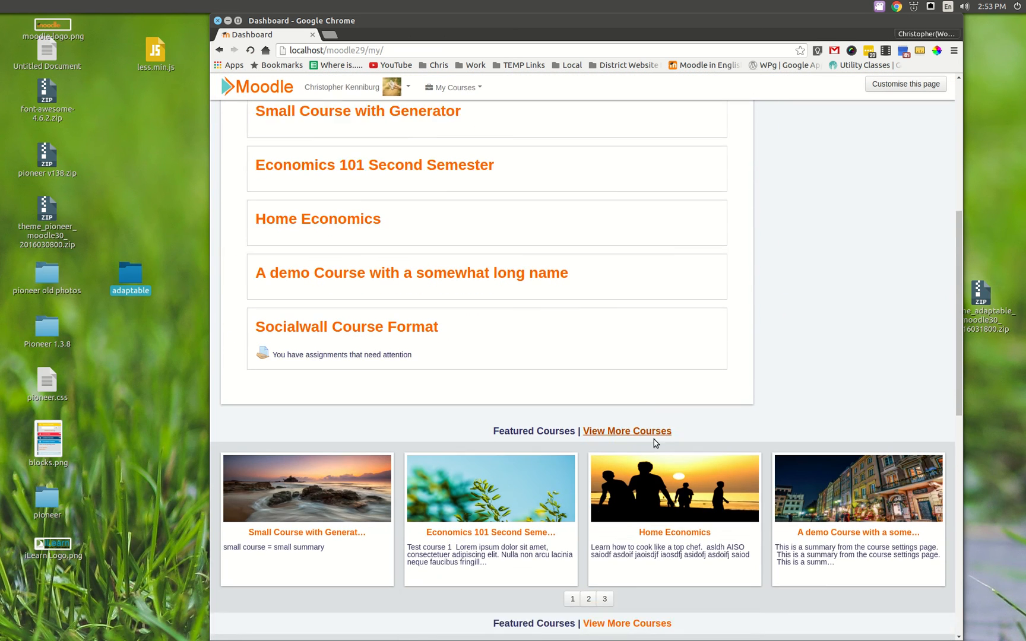
pyautogui.scroll(-3)
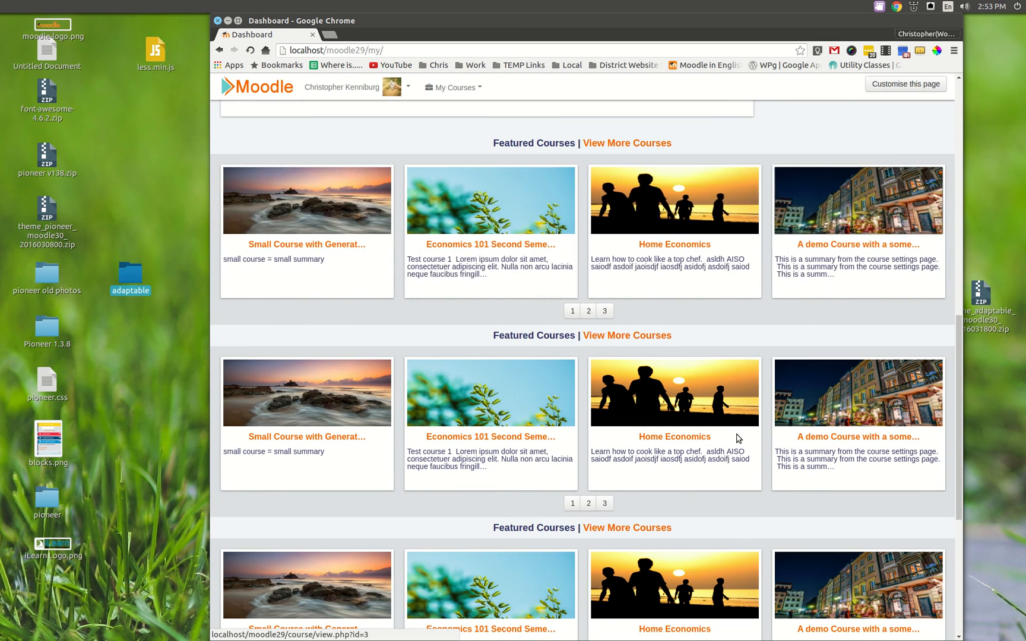
pyautogui.scroll(-3)
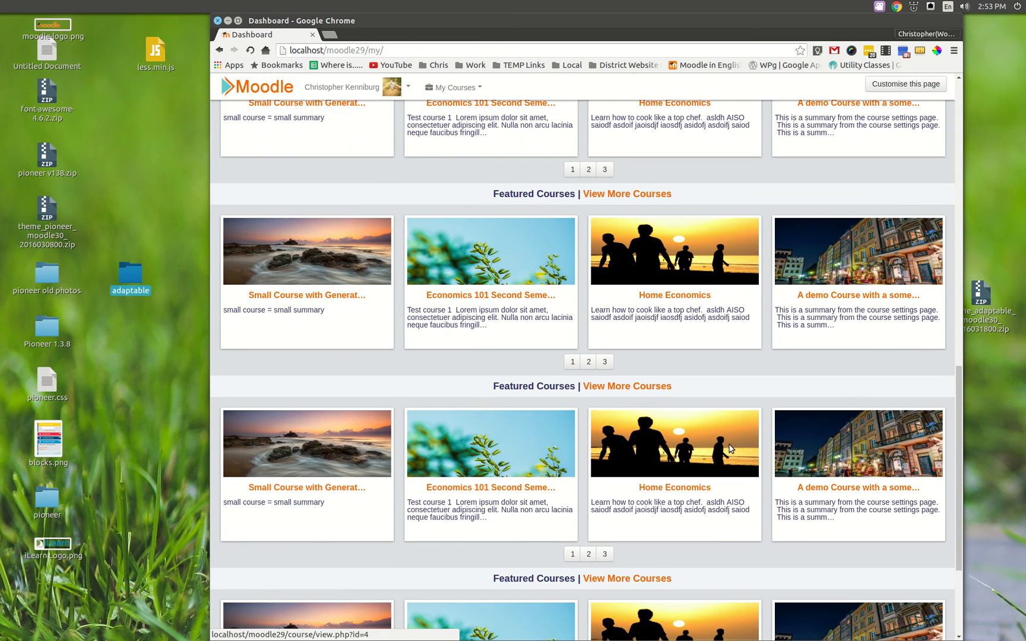
pyautogui.scroll(-3)
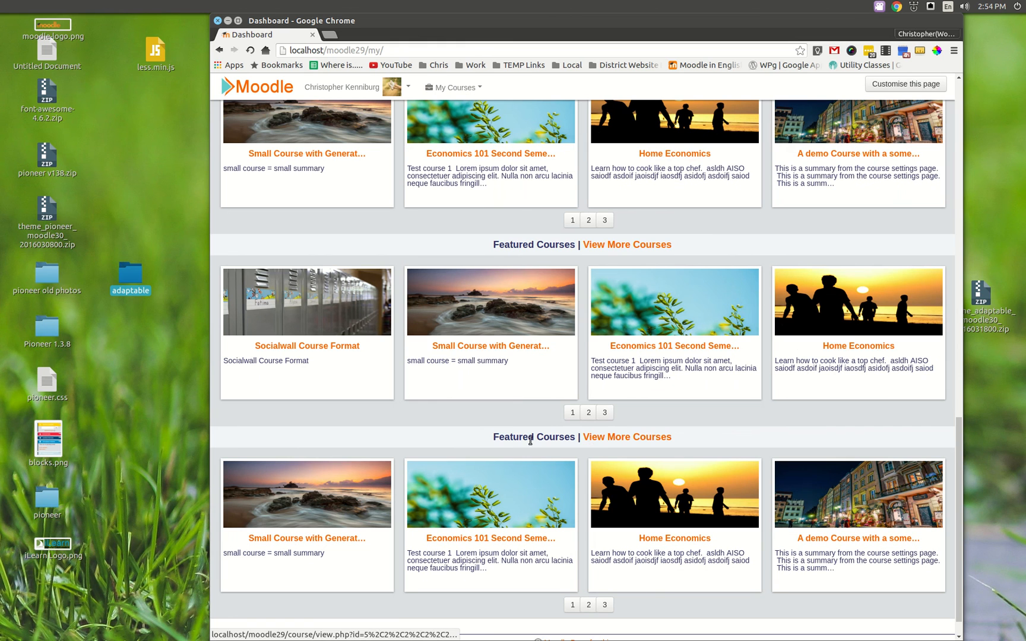
pyautogui.moveTo(761, 338)
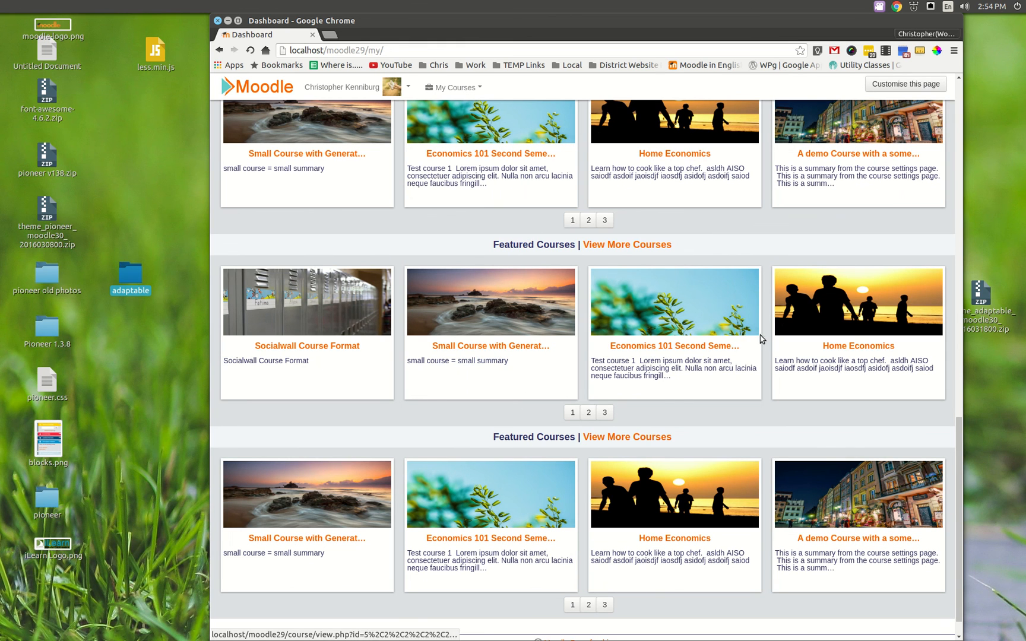
pyautogui.moveTo(595, 419)
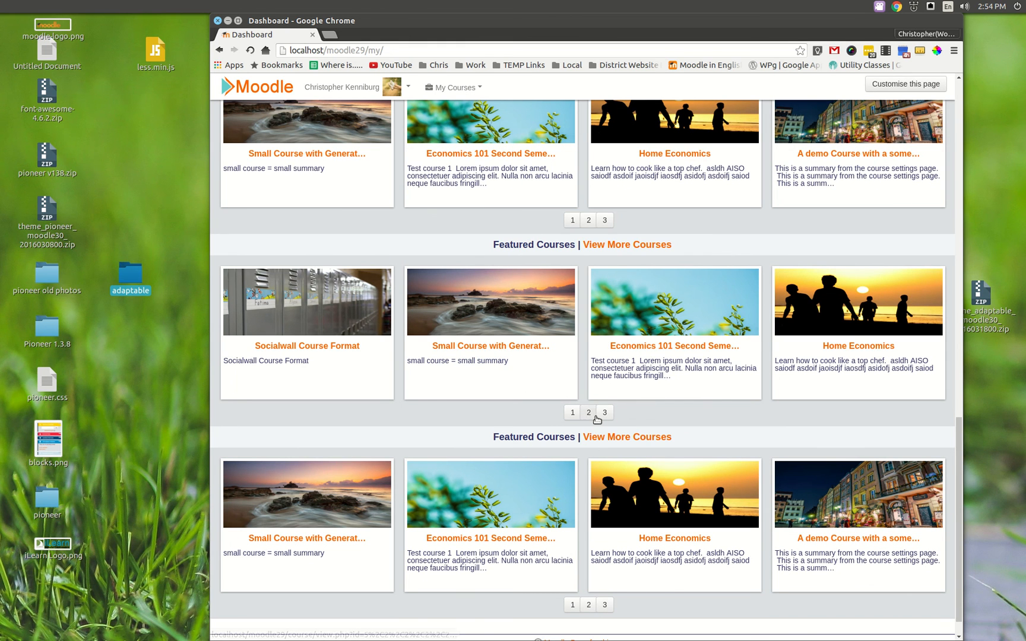
# Page the second carousel row, then follow View More Courses to the All courses page.
pyautogui.click(573, 412)
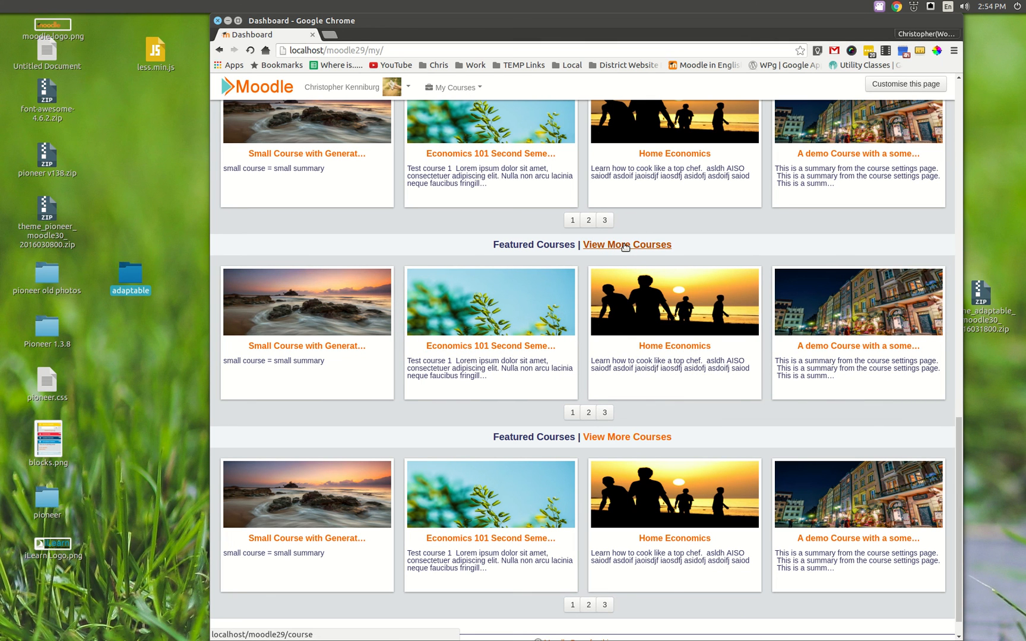
pyautogui.click(626, 245)
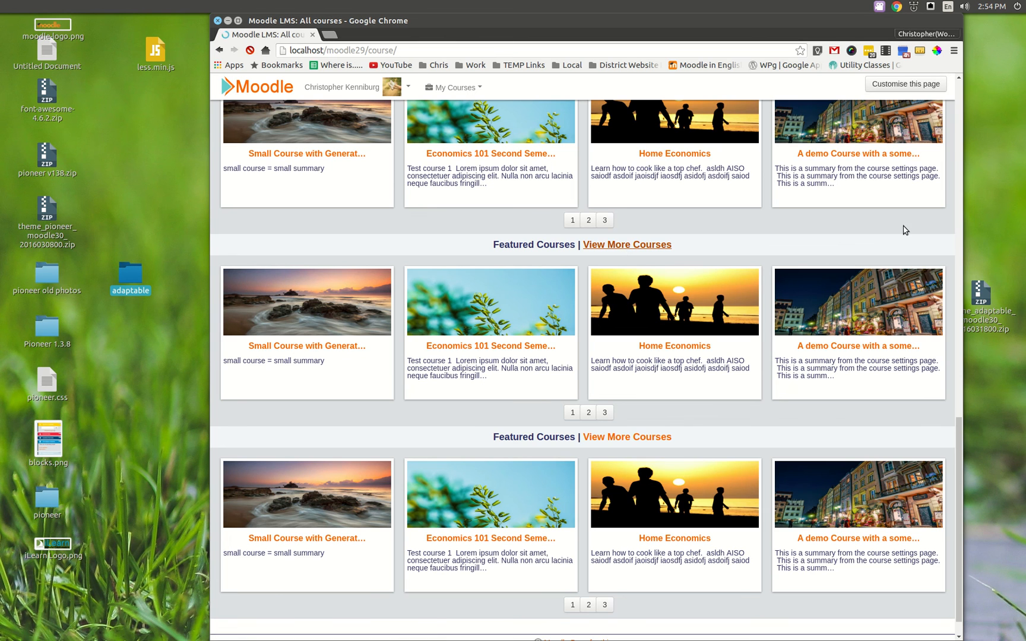